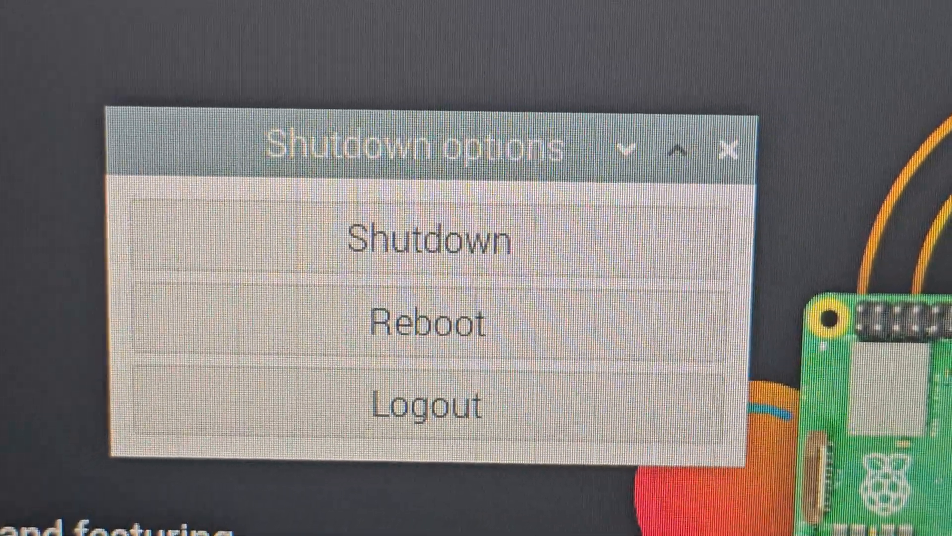
# Dismiss the Shutdown options dialog, leaving Chromium with the Raspberry Pi 5 video on screen.
pyautogui.click(431, 239)
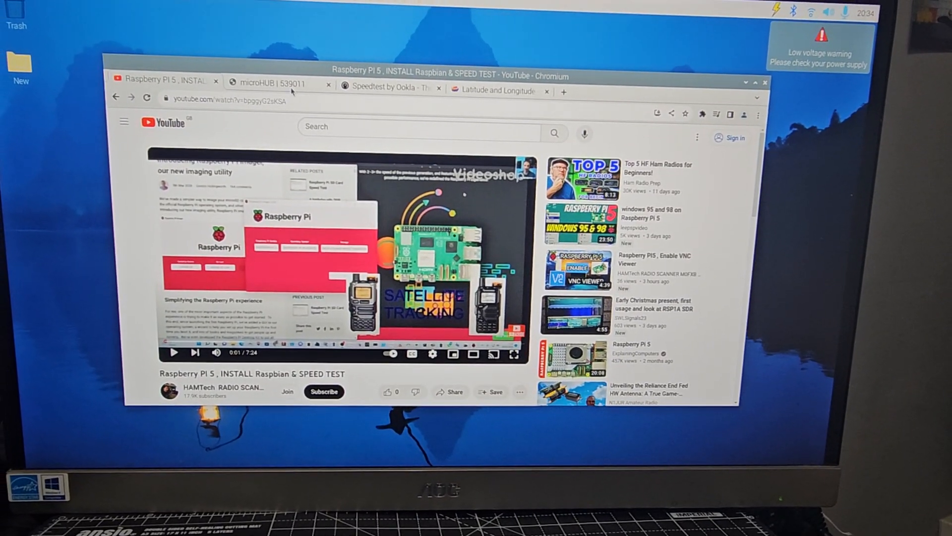
# Look over the microHUB control panel page, then start a broadband test on the Speedtest page.
pyautogui.click(280, 83)
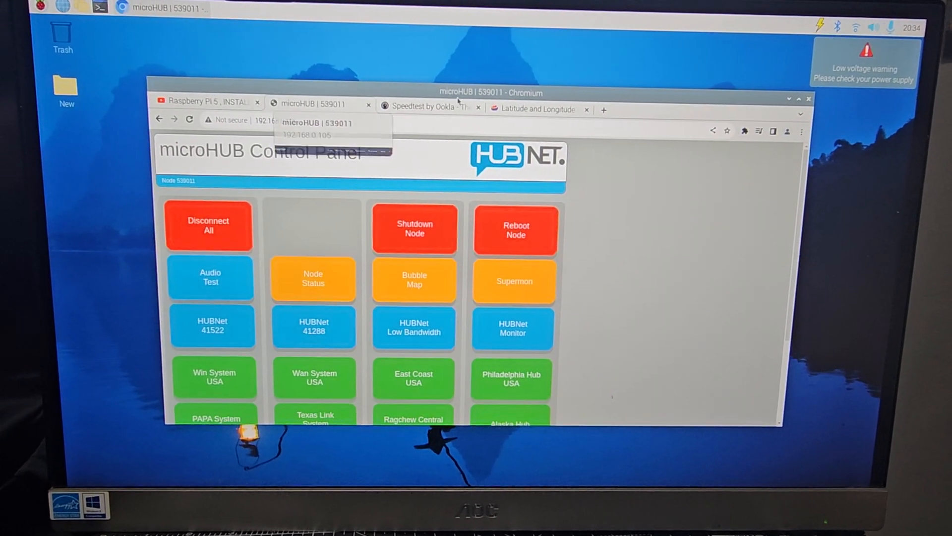
pyautogui.click(432, 106)
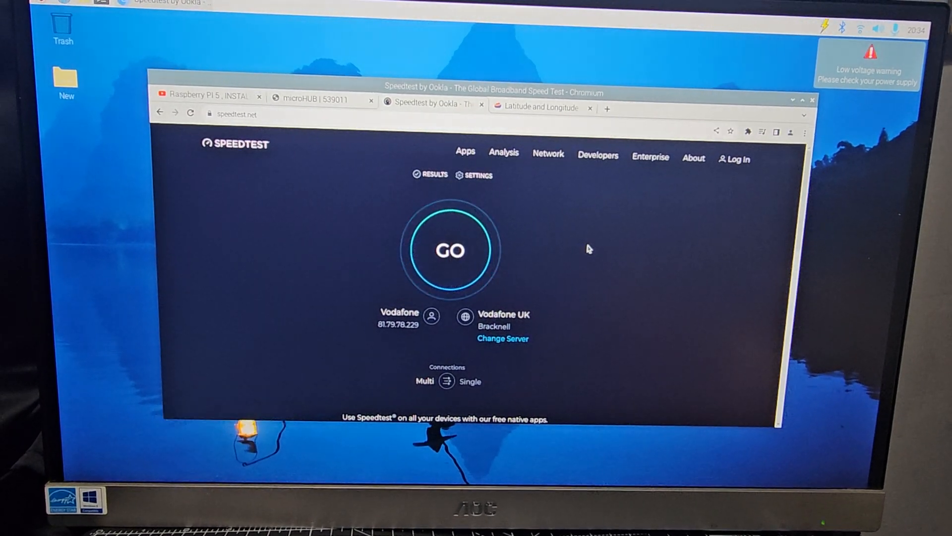
pyautogui.click(451, 250)
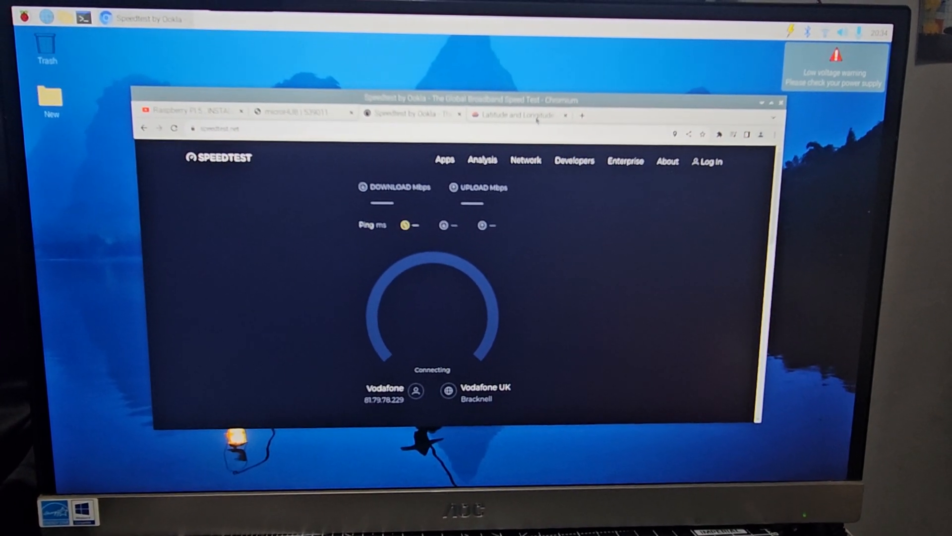
# Return via microHUB to the YouTube tab and resume the Raspberry Pi 5 install video.
pyautogui.click(301, 116)
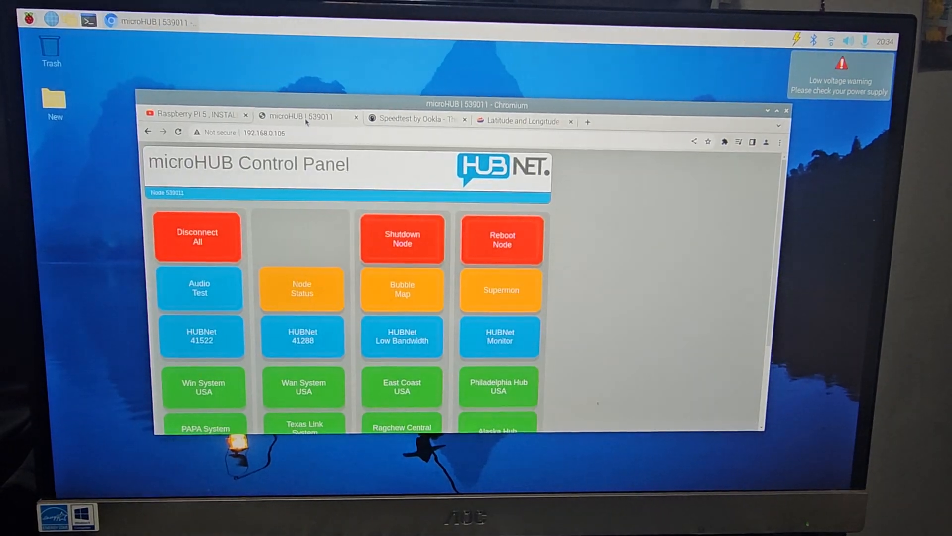
pyautogui.click(200, 114)
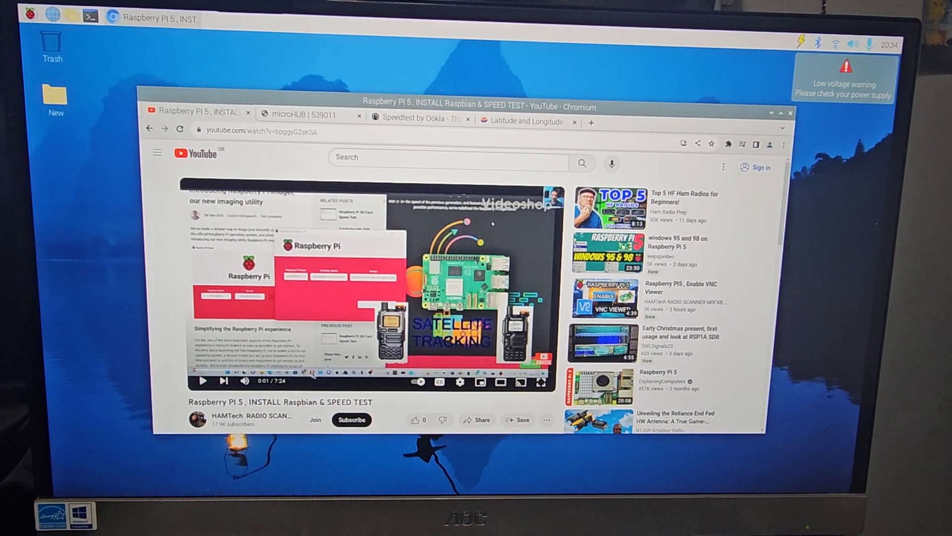
pyautogui.click(202, 381)
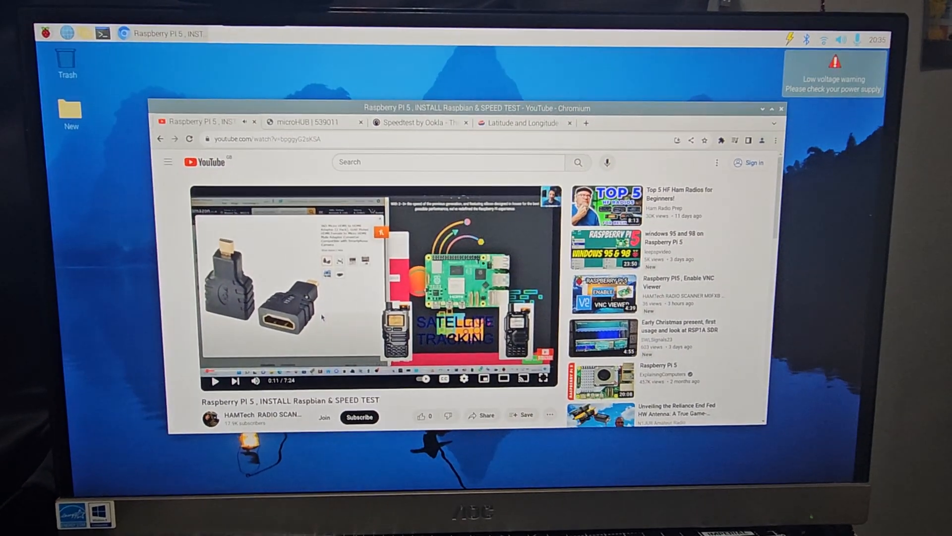
pyautogui.click(44, 34)
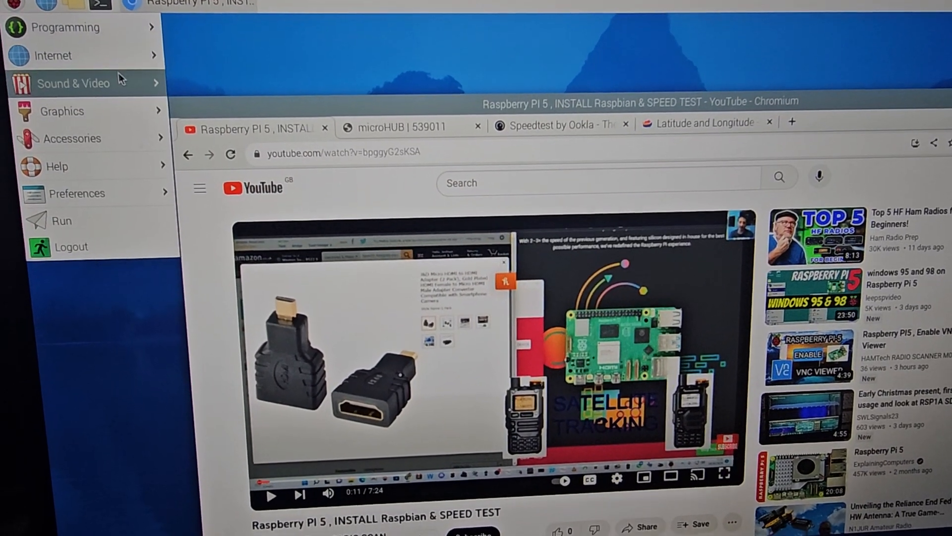
pyautogui.moveTo(50, 88)
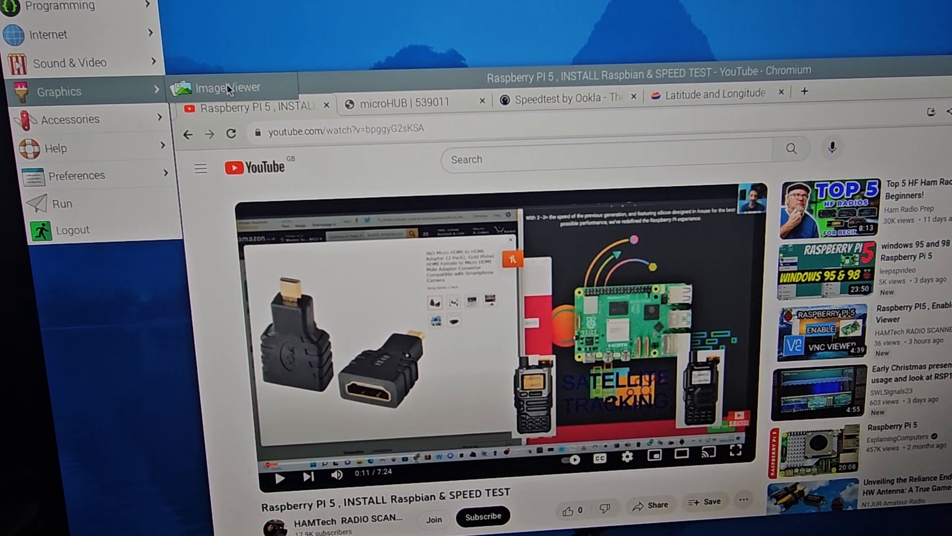
# Launch Image Viewer from the Graphics menu, browse its Help menu, then close it.
pyautogui.click(229, 87)
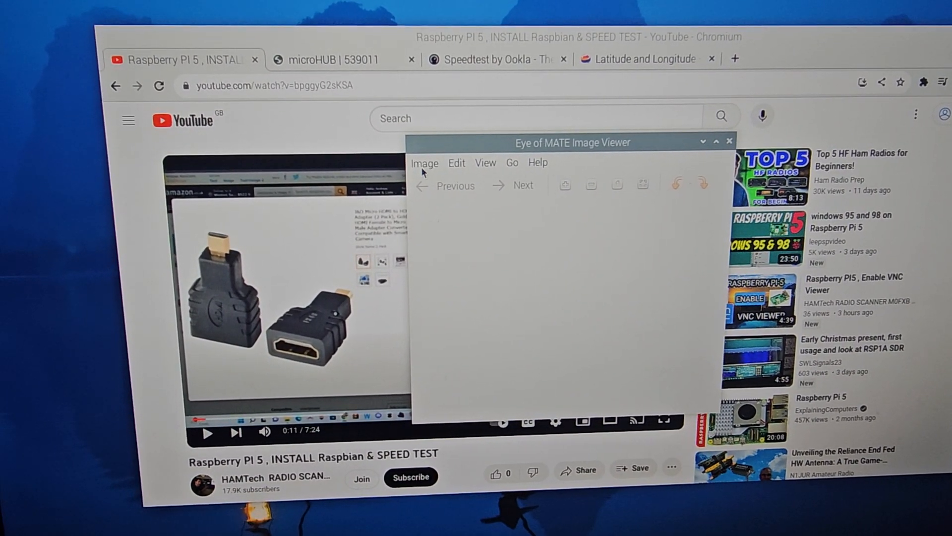
pyautogui.click(424, 163)
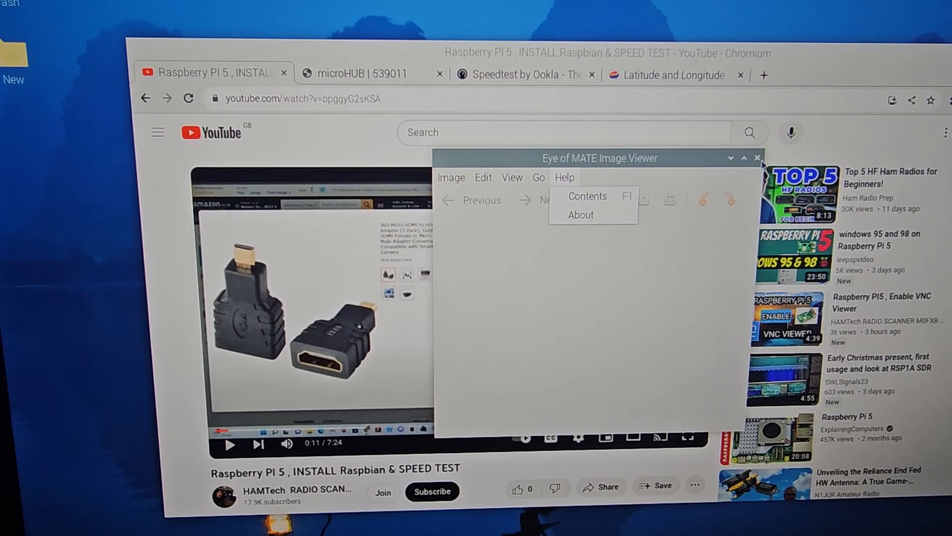
pyautogui.click(757, 157)
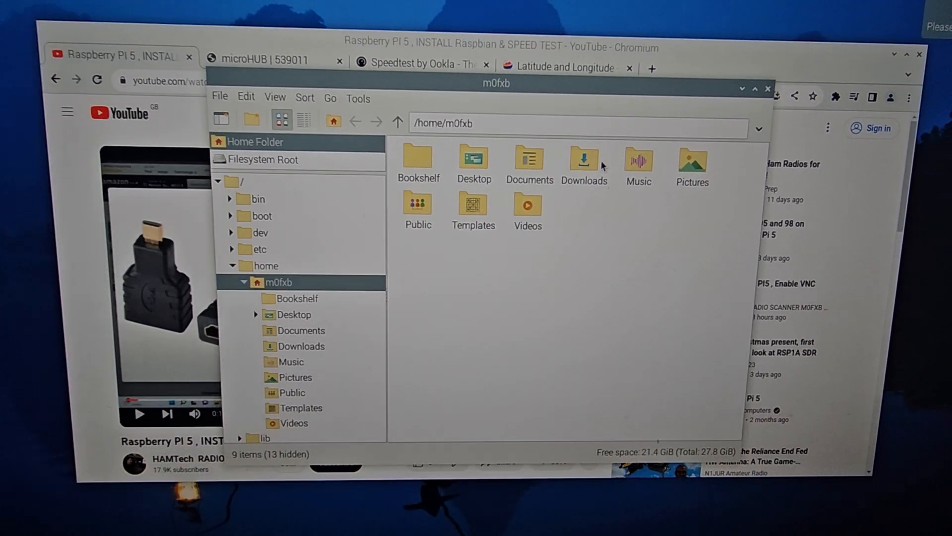
# Reposition the home folder window, then close it.
pyautogui.moveTo(496, 83); pyautogui.dragTo(545, 100)
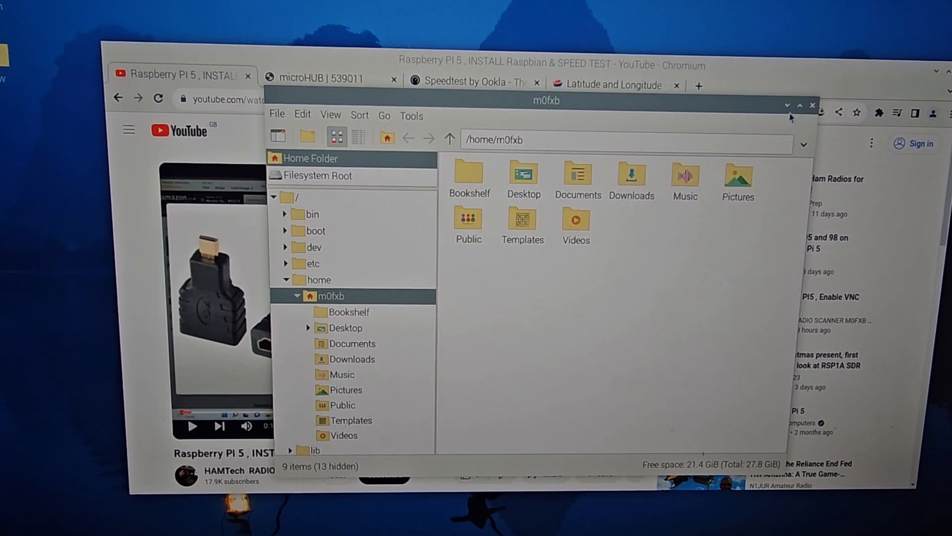
pyautogui.click(812, 105)
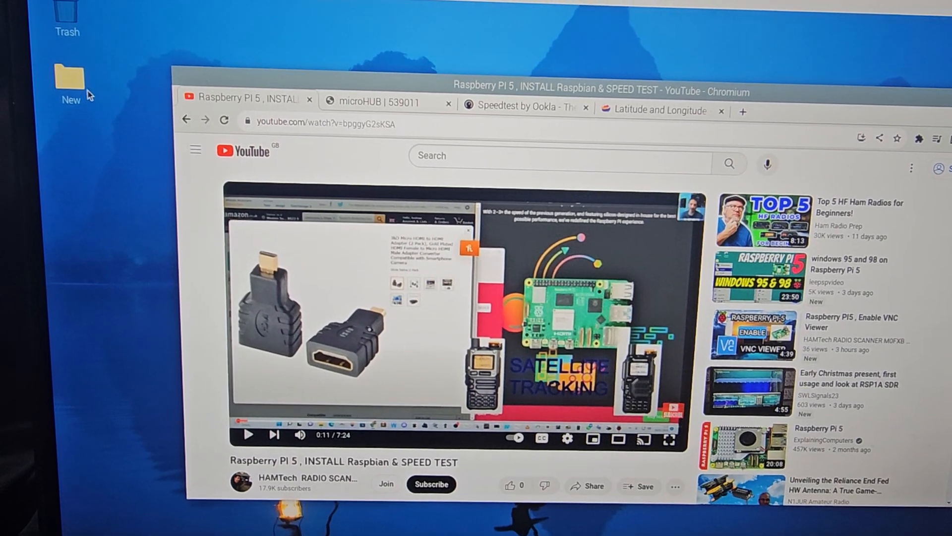
# Browse the empty New desktop folder, then the Videos folder from the side tree.
pyautogui.doubleClick(69, 72)
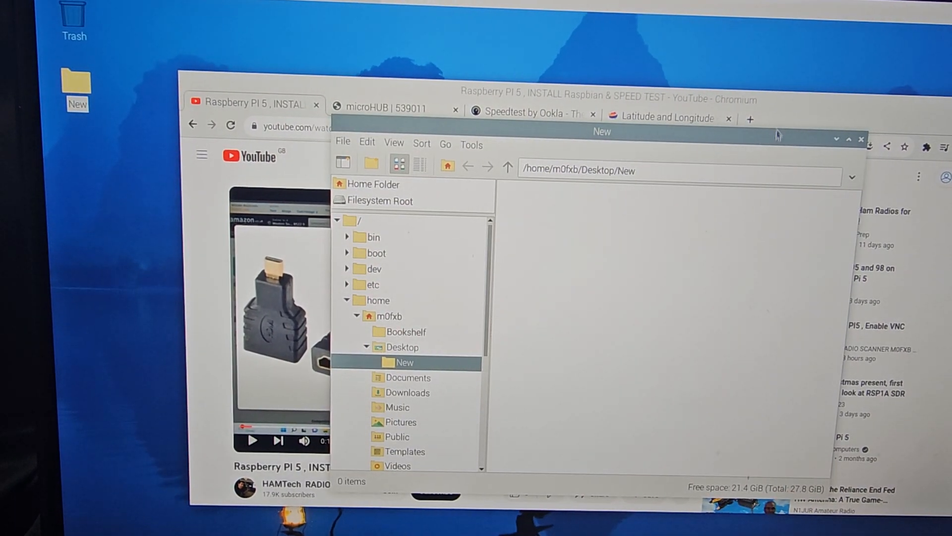
pyautogui.scroll(-3)
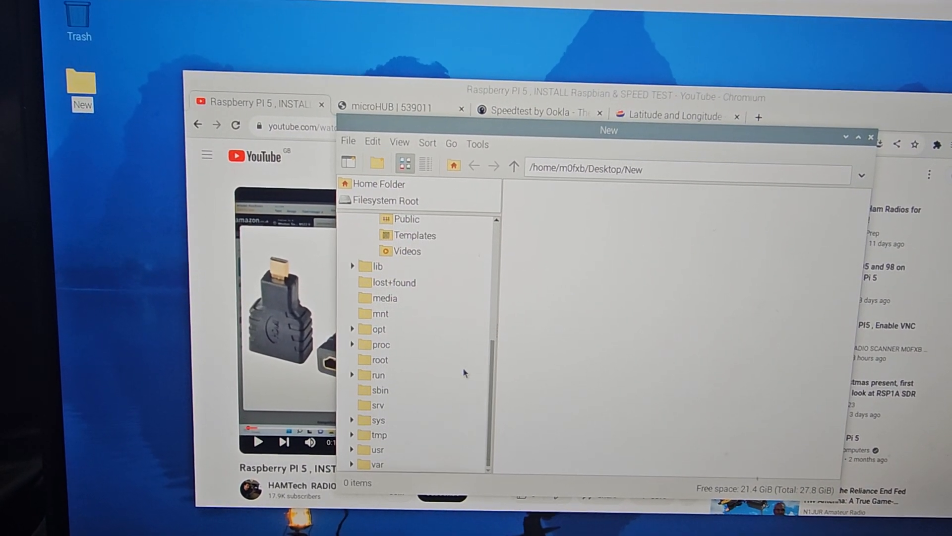
pyautogui.click(408, 251)
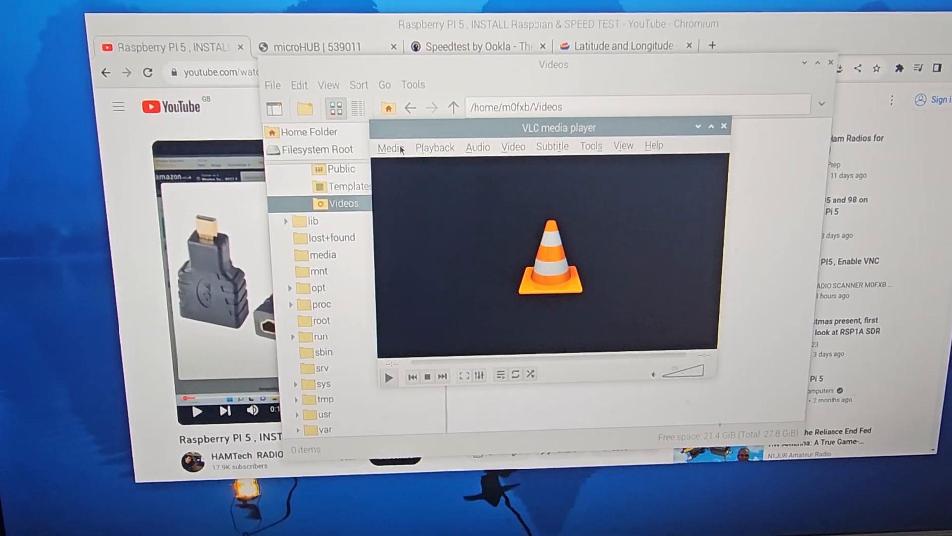
# Browse VLC's Media and Playback menus with nothing loaded, then close the player.
pyautogui.click(390, 148)
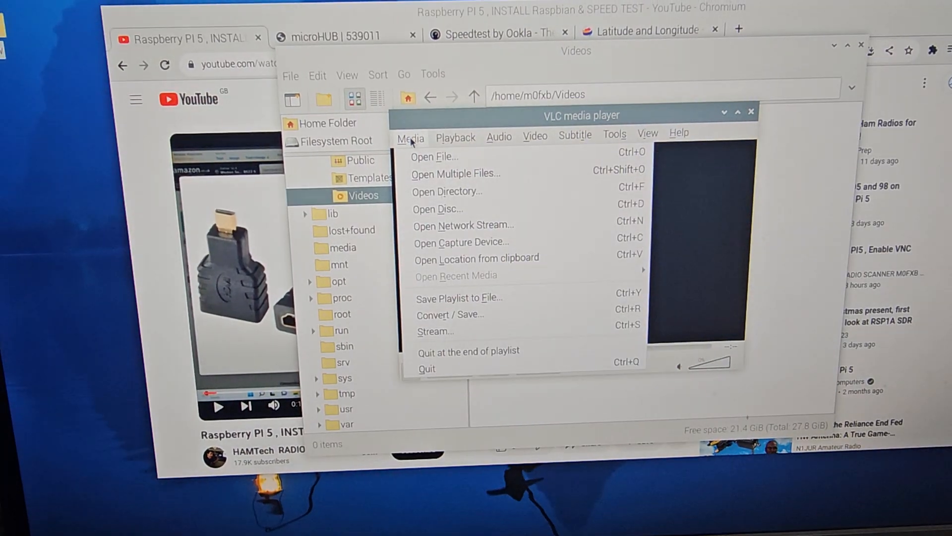
pyautogui.click(463, 145)
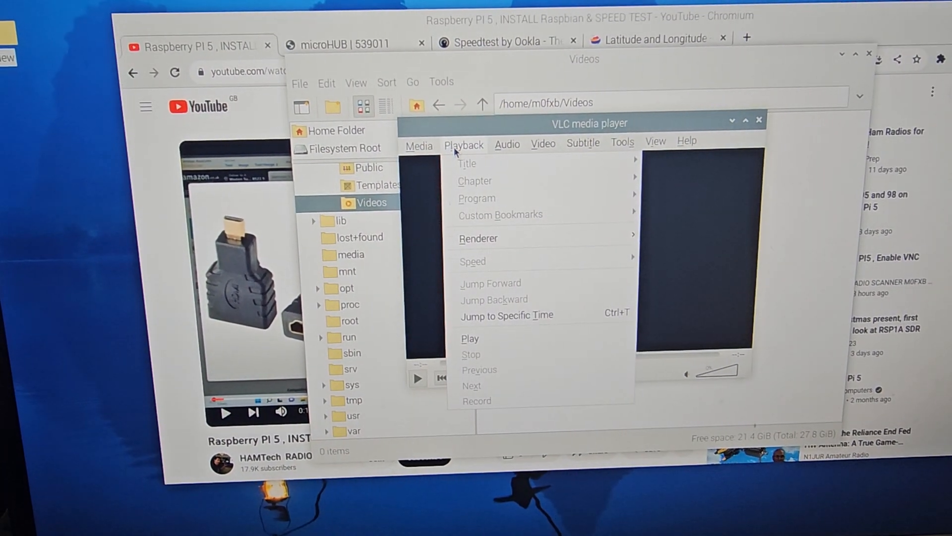
pyautogui.click(542, 145)
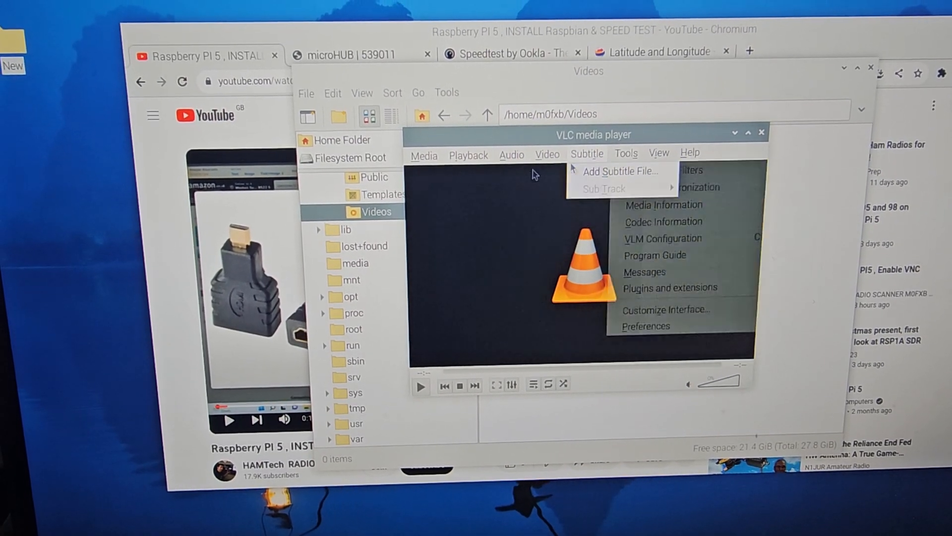
pyautogui.click(429, 158)
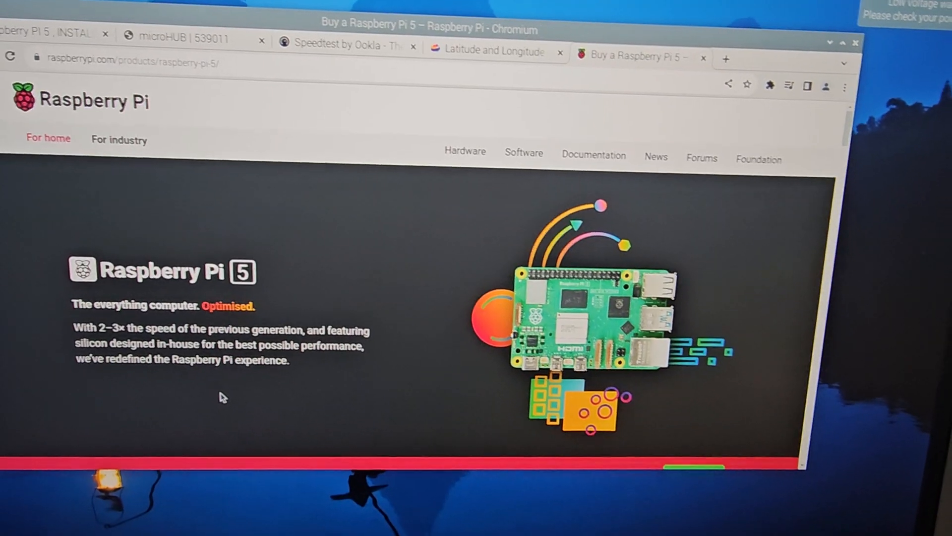
# Scroll the Raspberry Pi 5 page past RP1, PCI express and Raspberry Pi OS sections to Accessories.
pyautogui.scroll(-3)
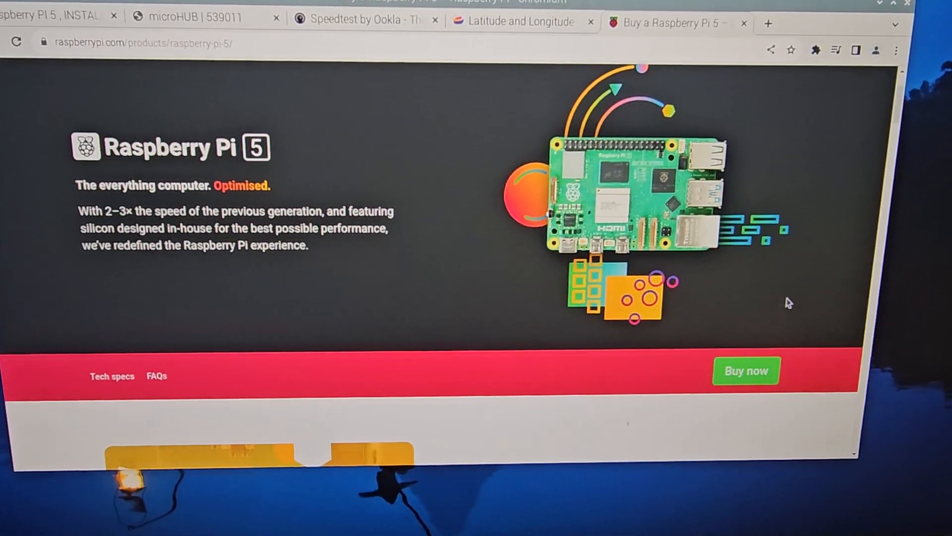
pyautogui.scroll(-3)
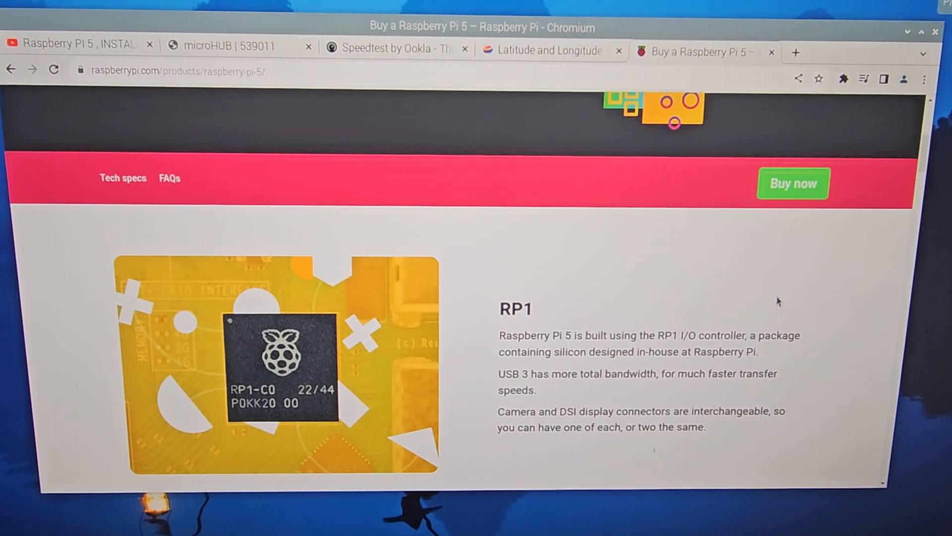
pyautogui.scroll(-3)
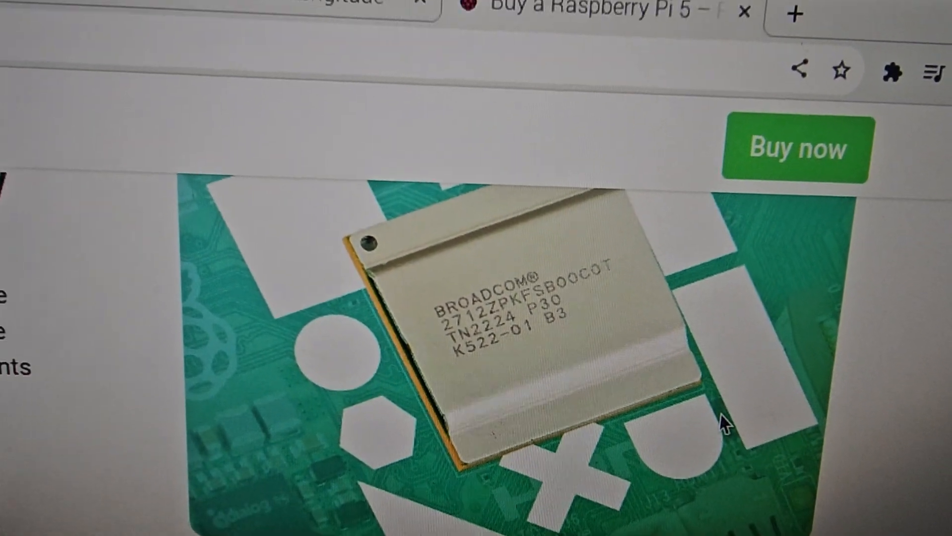
pyautogui.scroll(-3)
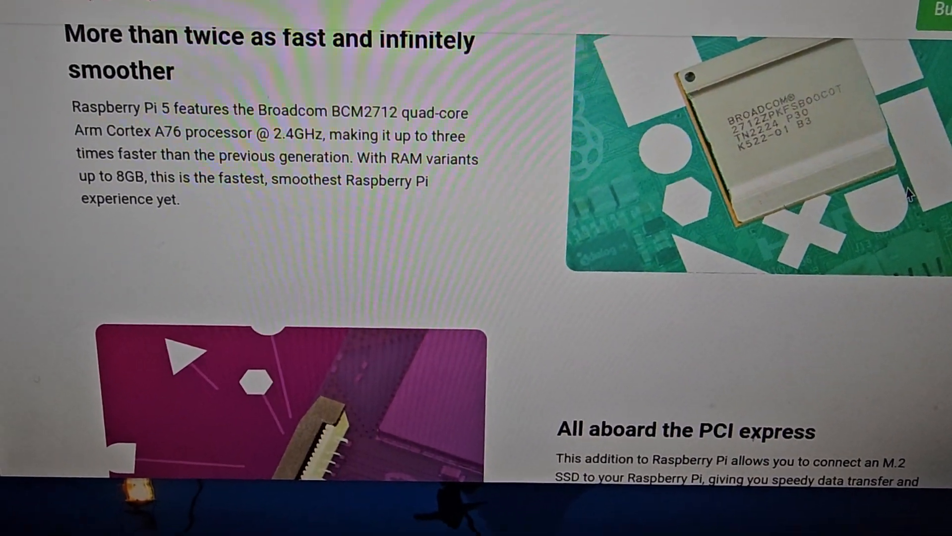
pyautogui.scroll(-3)
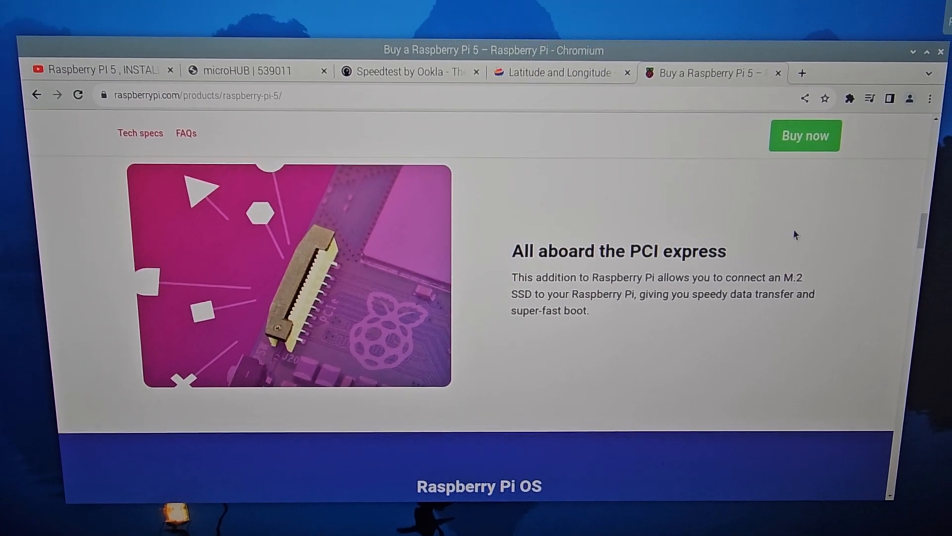
pyautogui.scroll(-3)
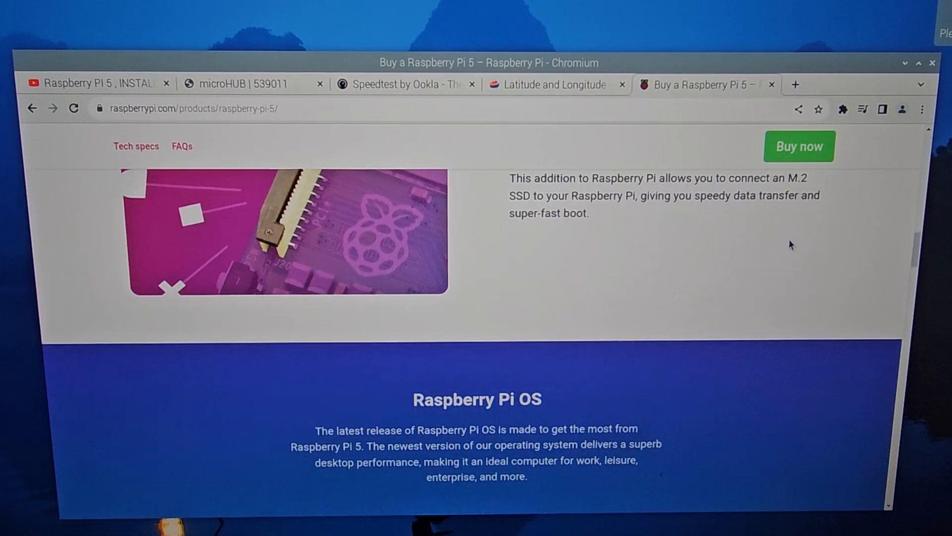
pyautogui.scroll(-3)
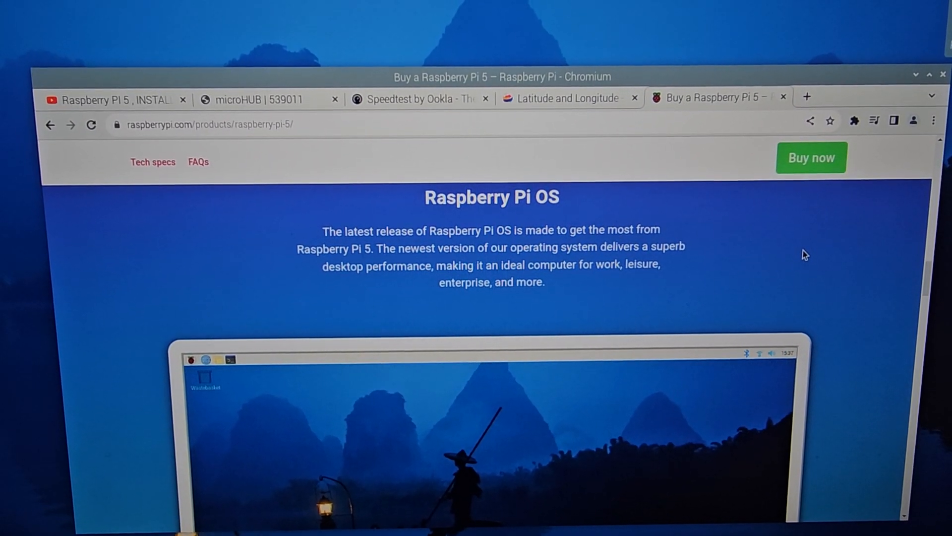
pyautogui.scroll(-3)
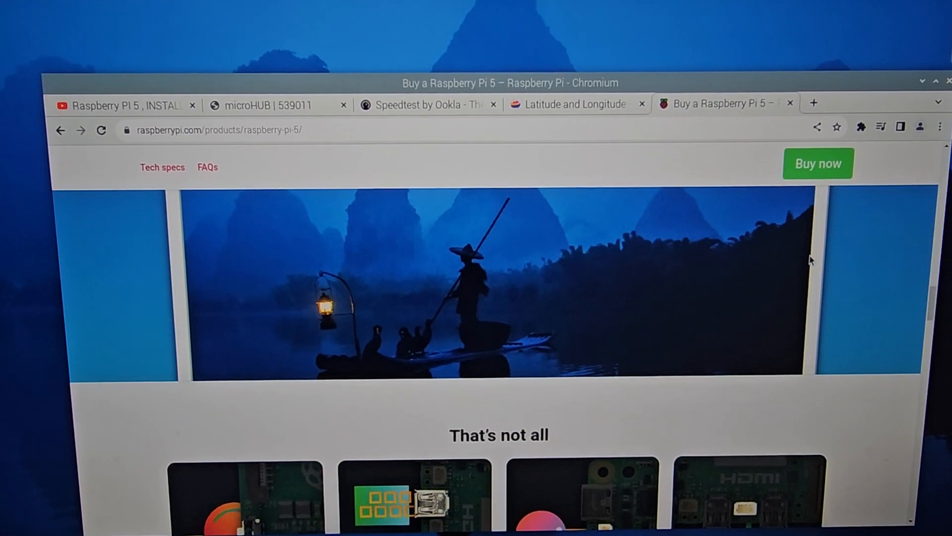
pyautogui.scroll(-3)
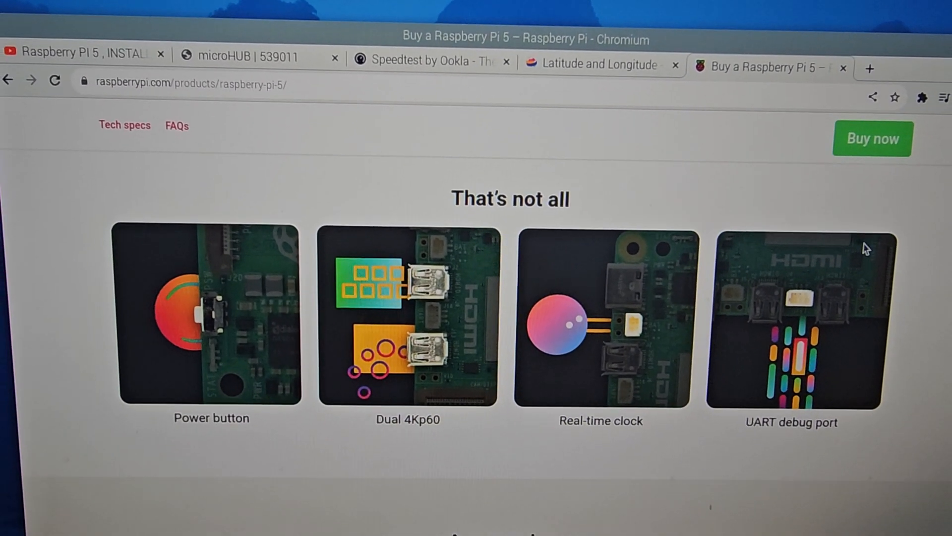
pyautogui.scroll(-3)
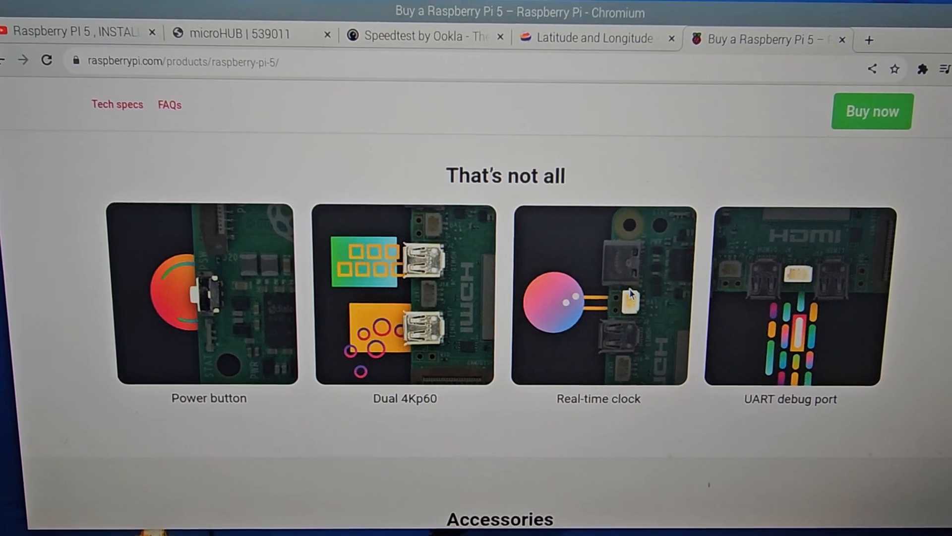
pyautogui.scroll(-3)
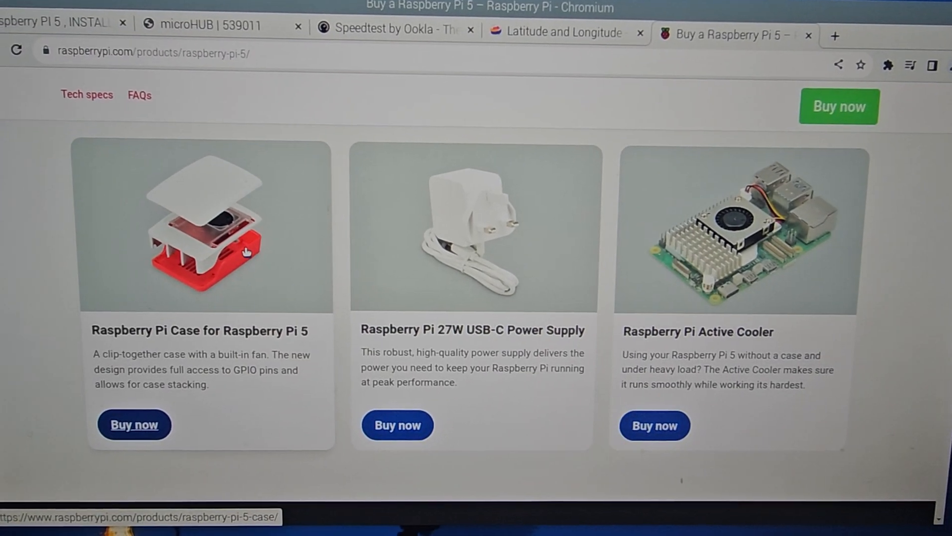
# Scroll through the Specification, FAQs, documents and compliance sections, then back to the top banner.
pyautogui.scroll(-3)
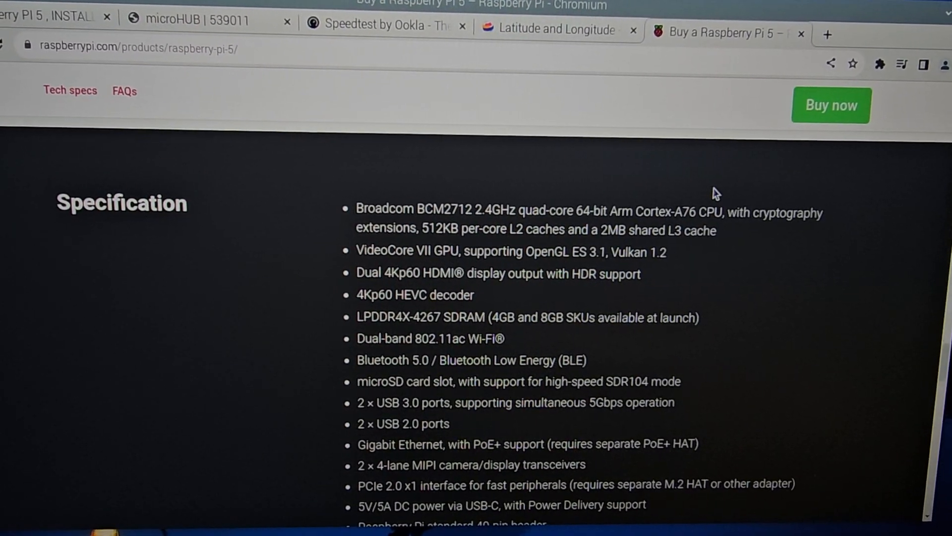
pyautogui.scroll(-3)
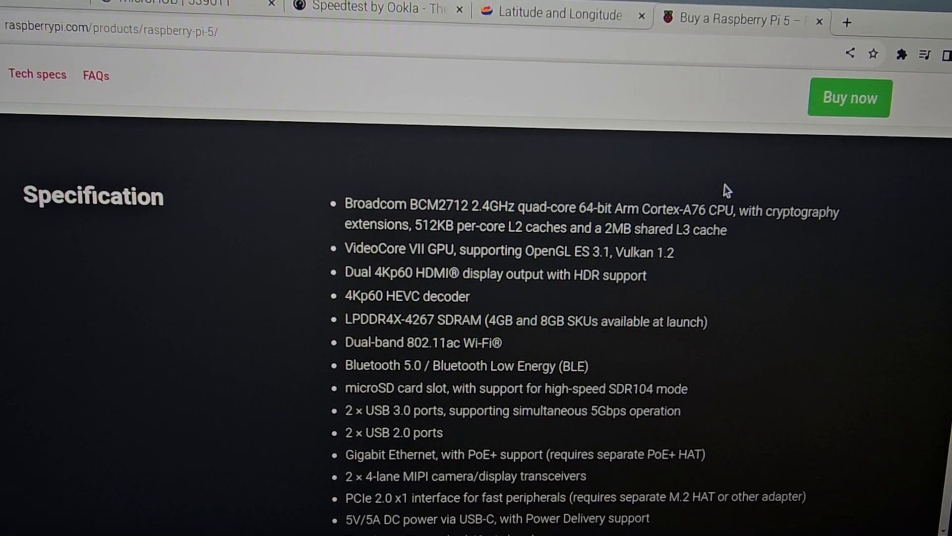
pyautogui.scroll(-3)
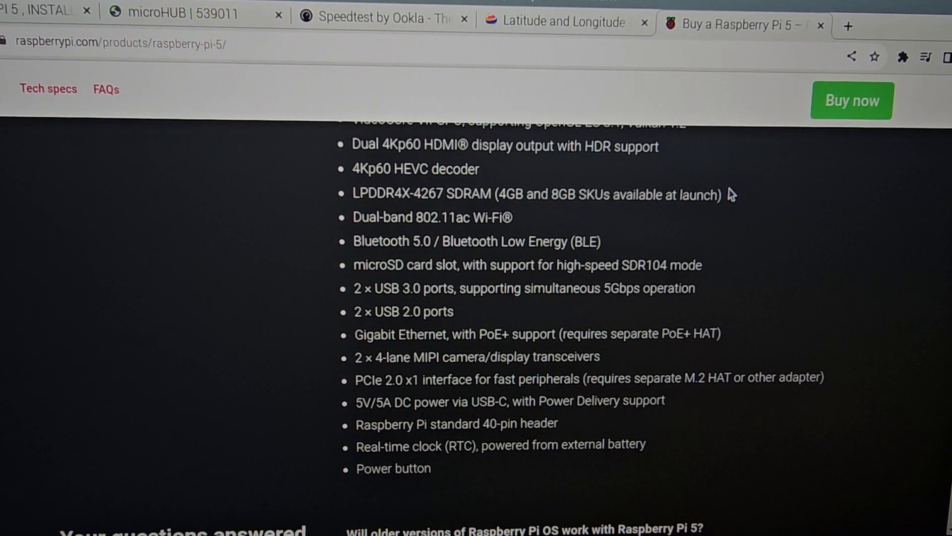
pyautogui.scroll(-3)
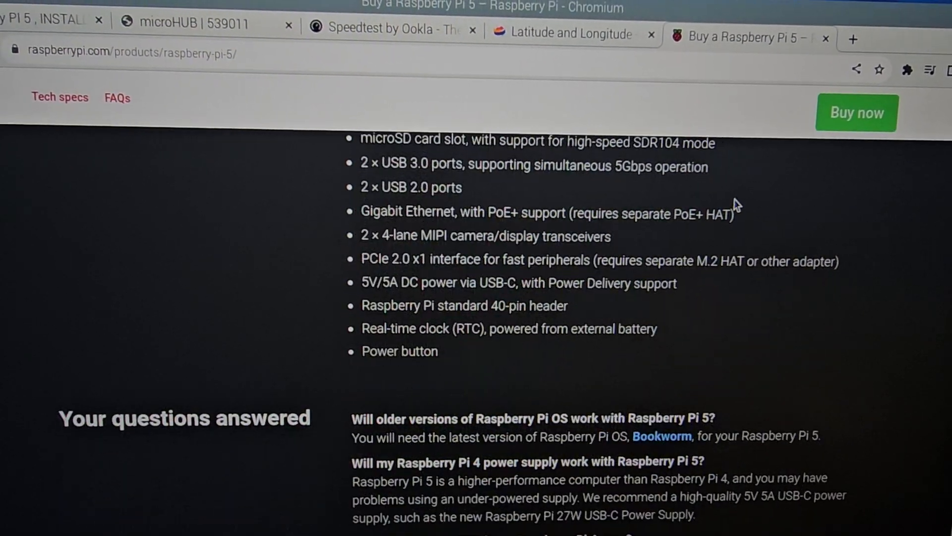
pyautogui.scroll(-3)
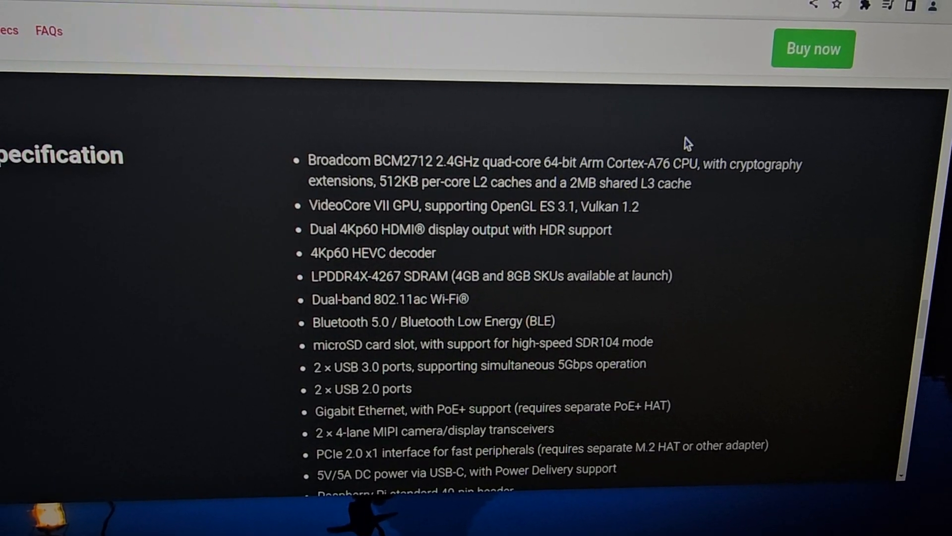
pyautogui.scroll(-3)
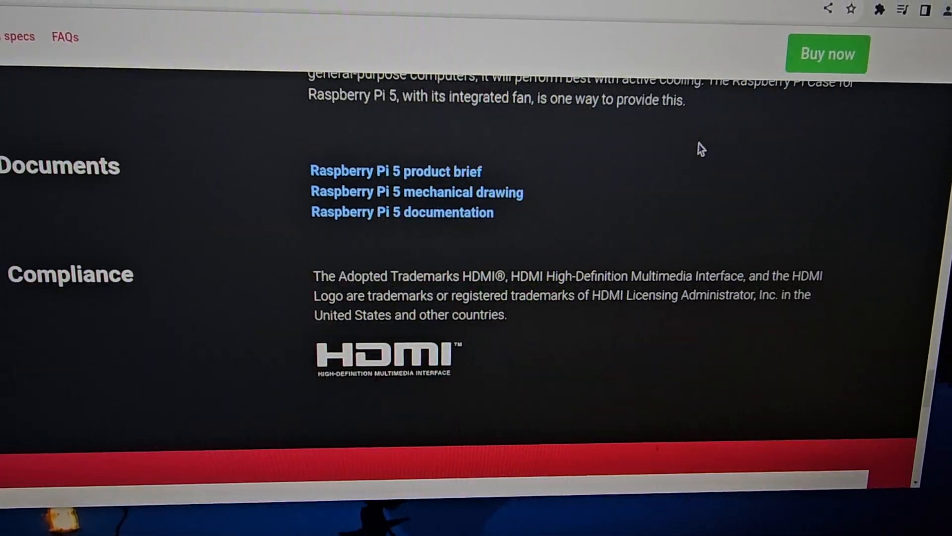
pyautogui.scroll(3)
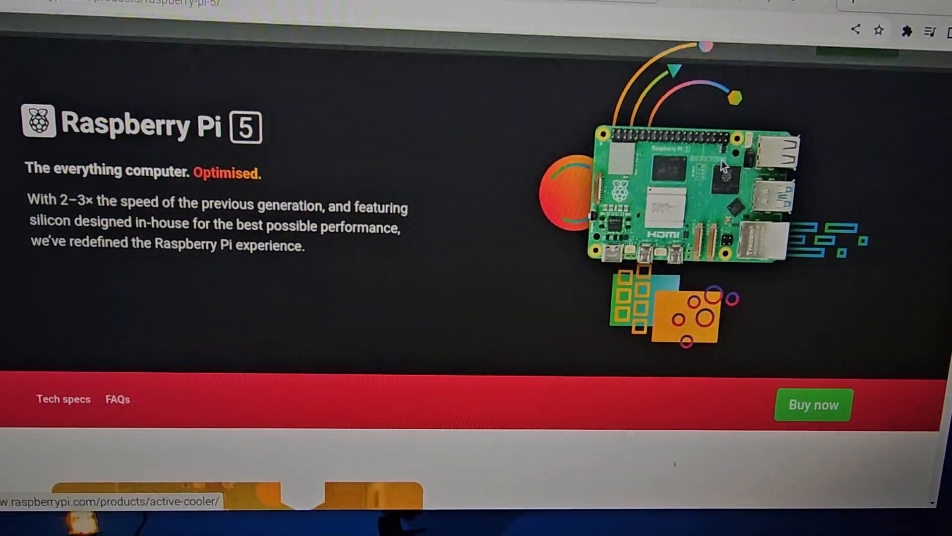